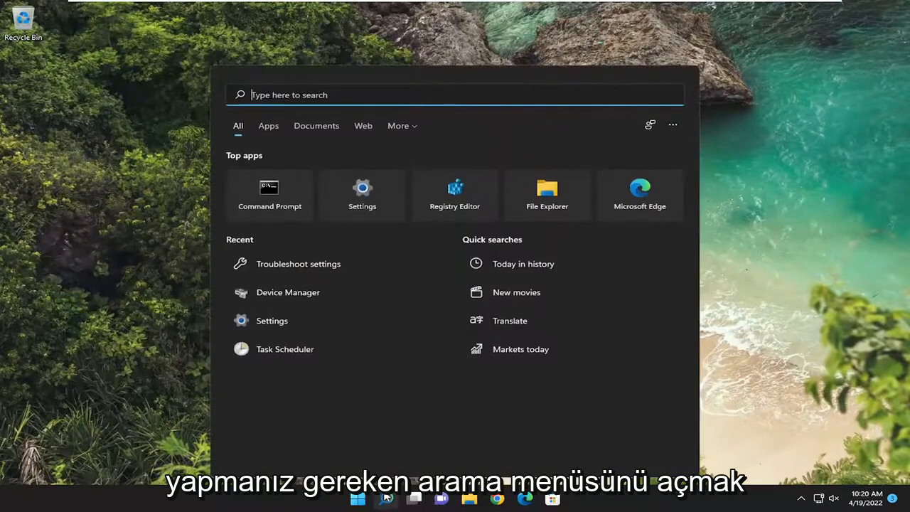
Step: Search for cmd and run Command Prompt as administrator
text(cmd)
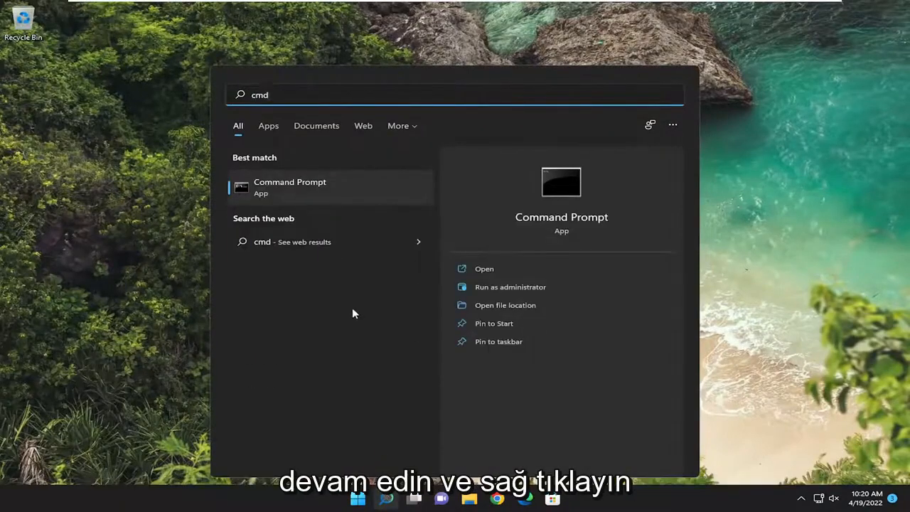
right_click(289, 187)
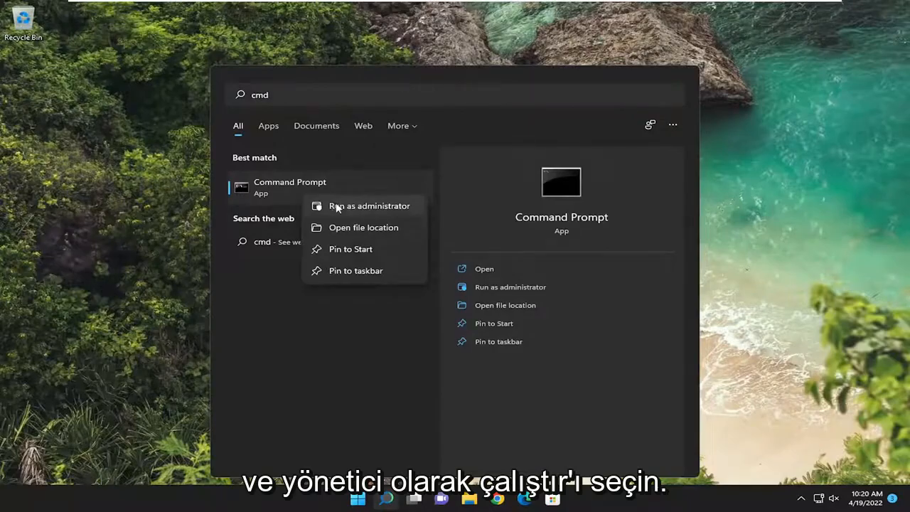
click(369, 205)
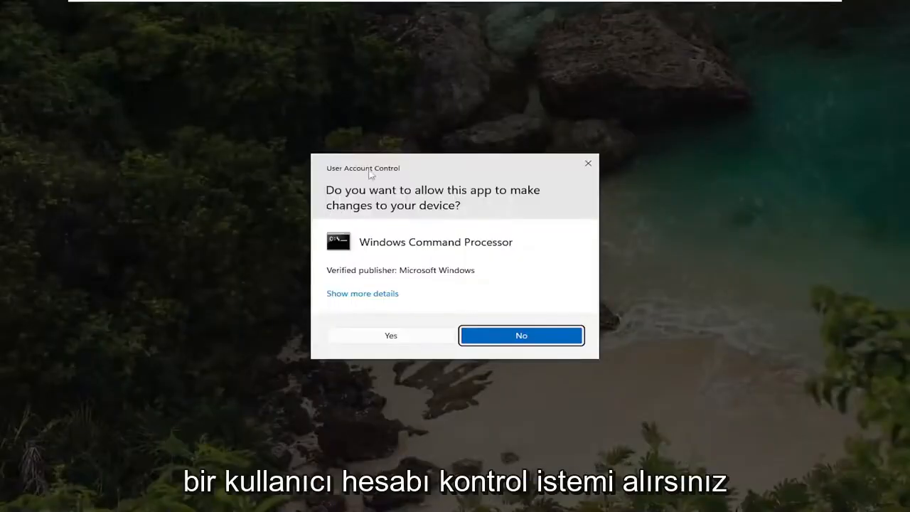
Step: Approve the User Account Control prompt and enter 'sfc /scannow' in the elevated Command Prompt
click(390, 335)
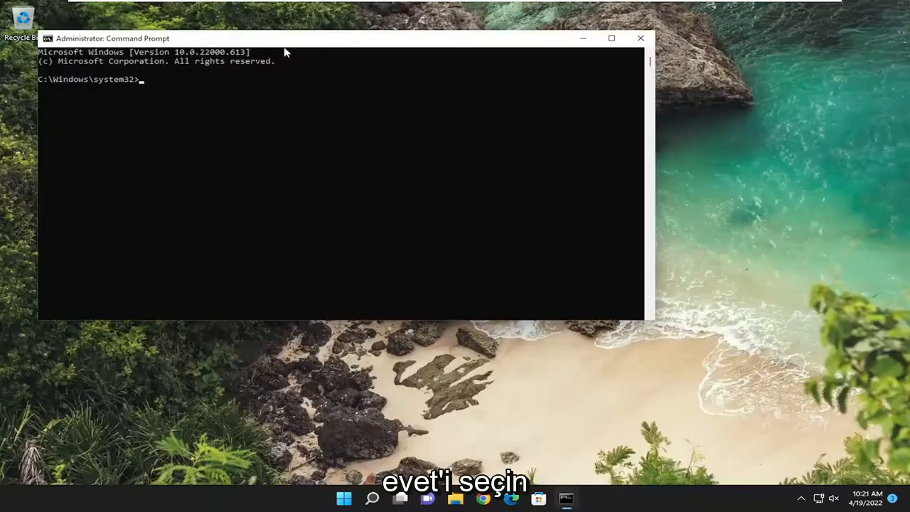
text(sfc /)
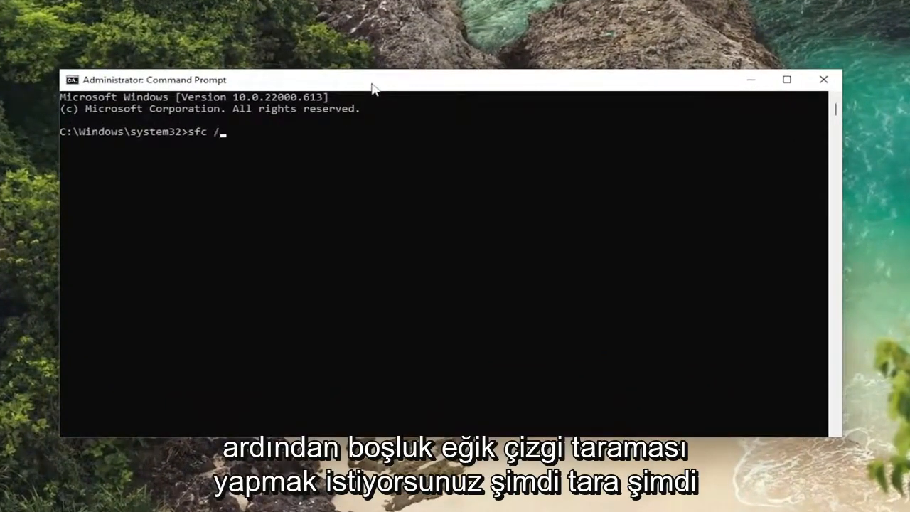
text(scannow)
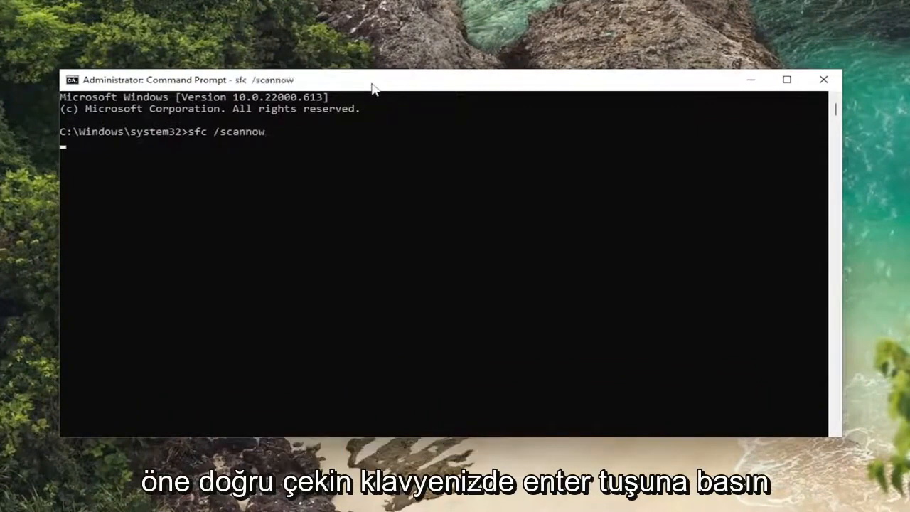
key(enter)
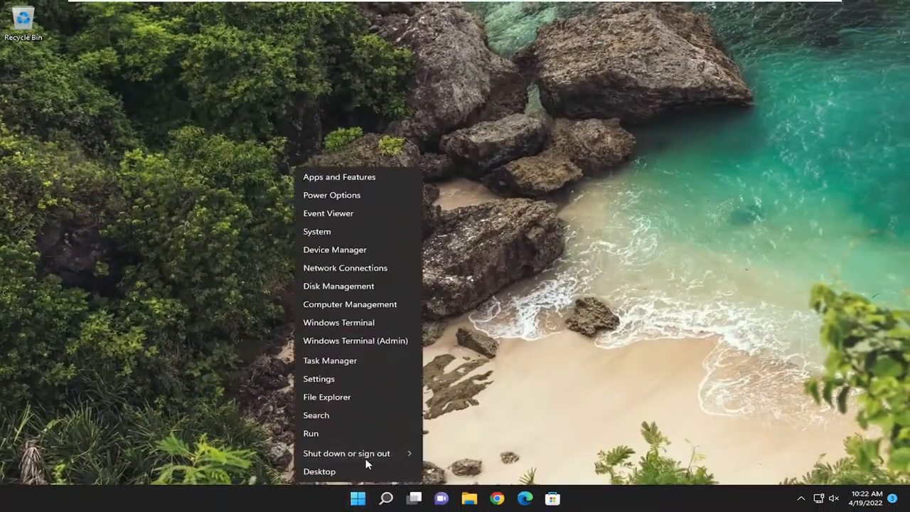
Step: Restart Windows from the Start menu's power options
click(347, 453)
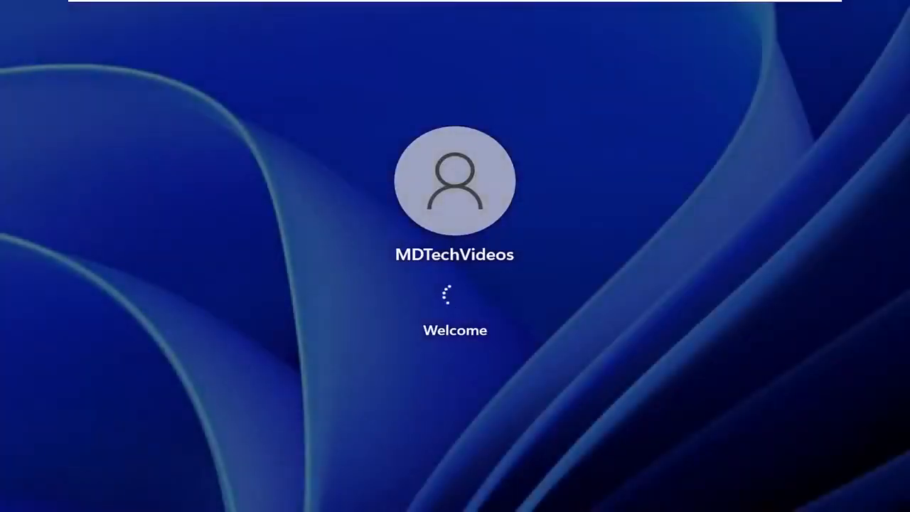